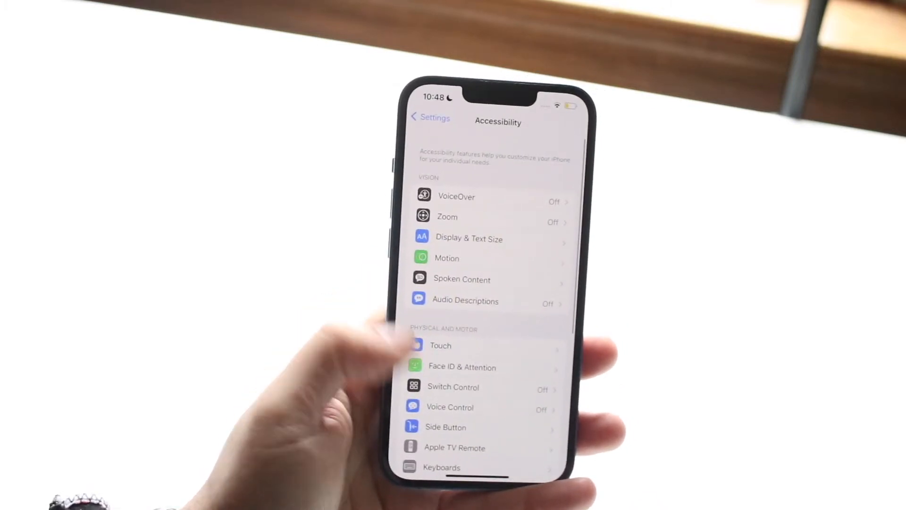
# - Scroll to Sound Recognition in Accessibility settings and open it
pyautogui.scroll(-3)
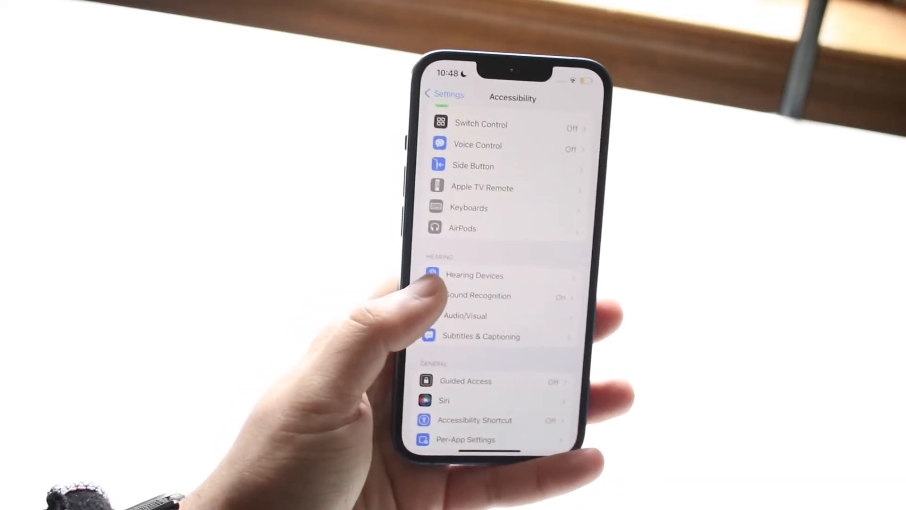
pyautogui.click(478, 296)
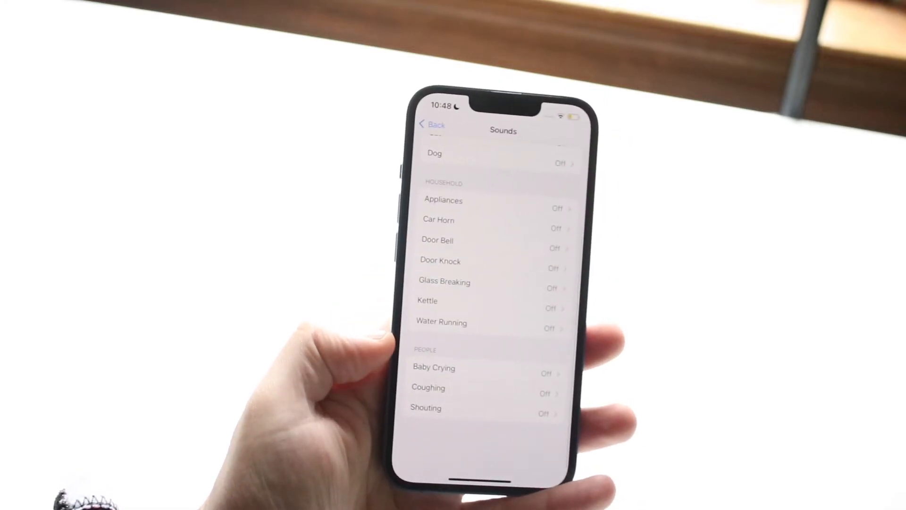
# - Open the Coughing sound and switch its alert on, using the Tri-tone alert tone
pyautogui.click(427, 387)
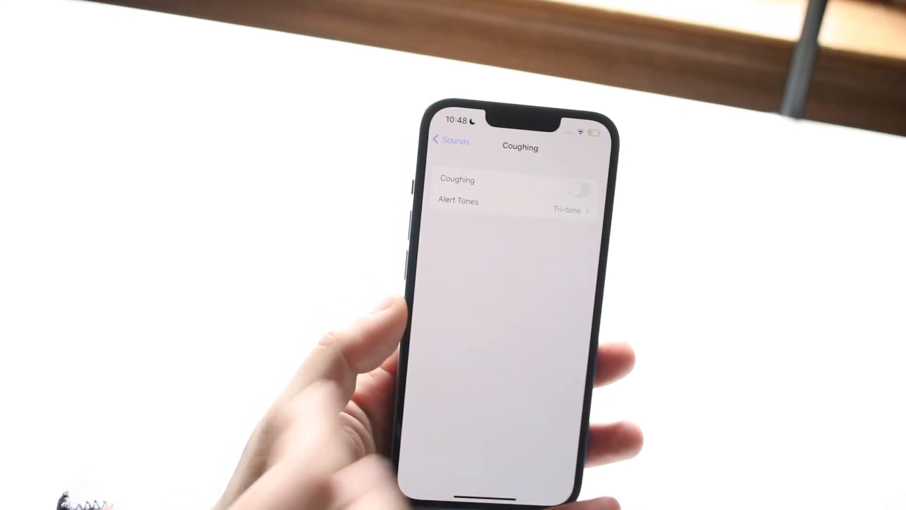
pyautogui.click(582, 191)
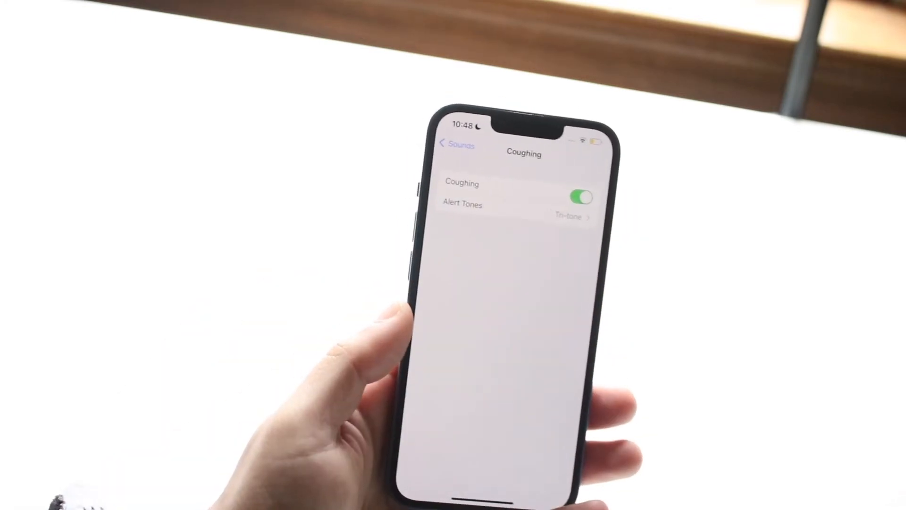